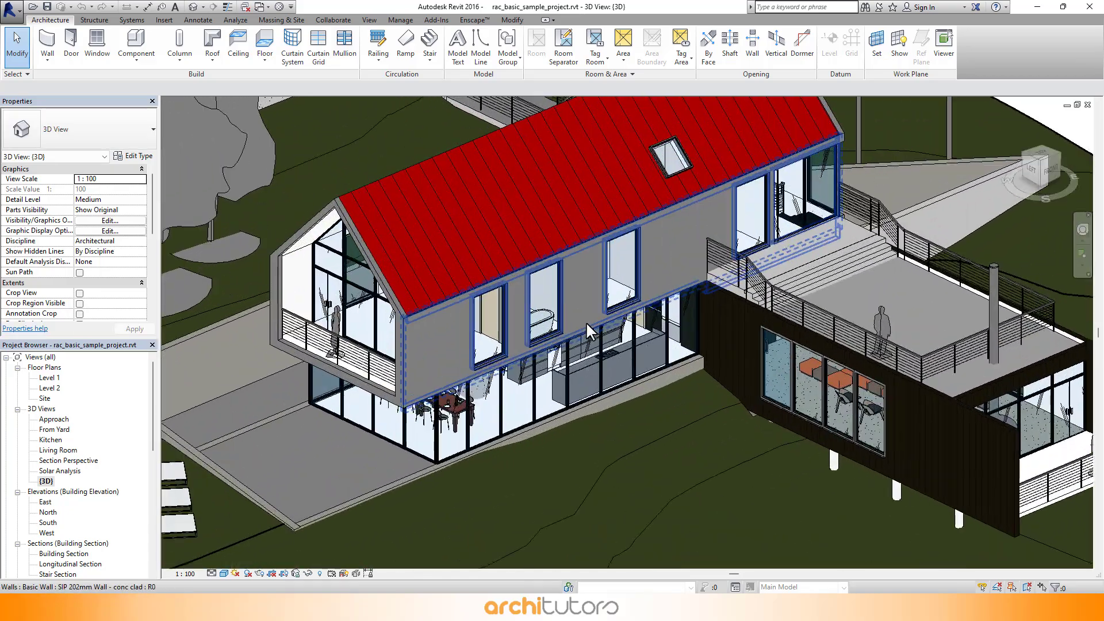
# Download the offline Windows installer and install SketchUp 2024 with Revit Importer checked.
pyautogui.moveTo(588, 331); pyautogui.dragTo(714, 281)
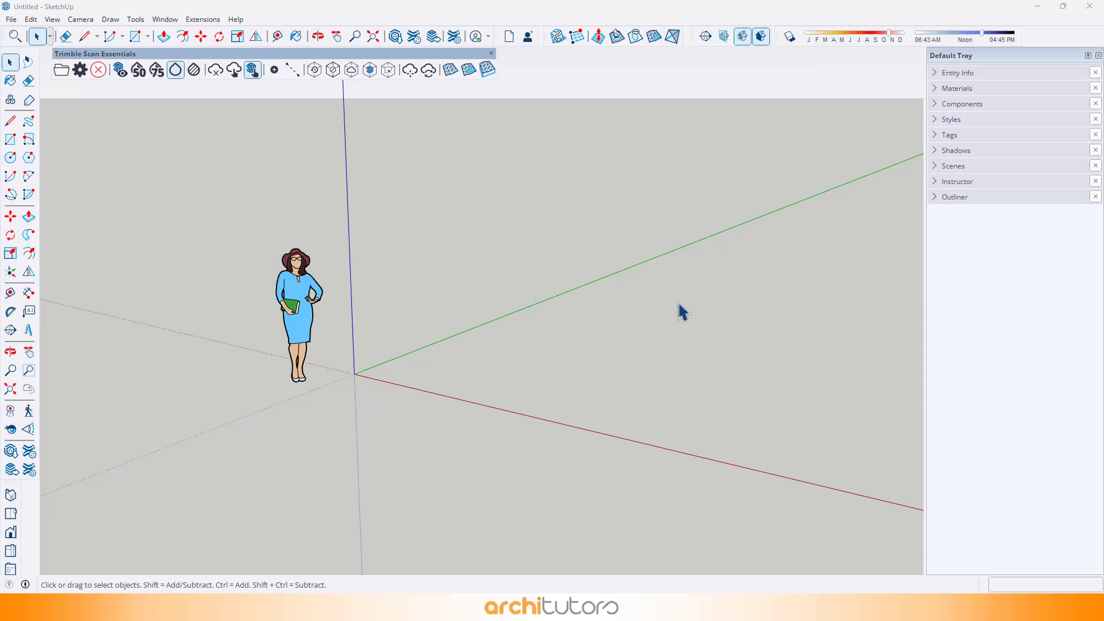
pyautogui.moveTo(418, 300)
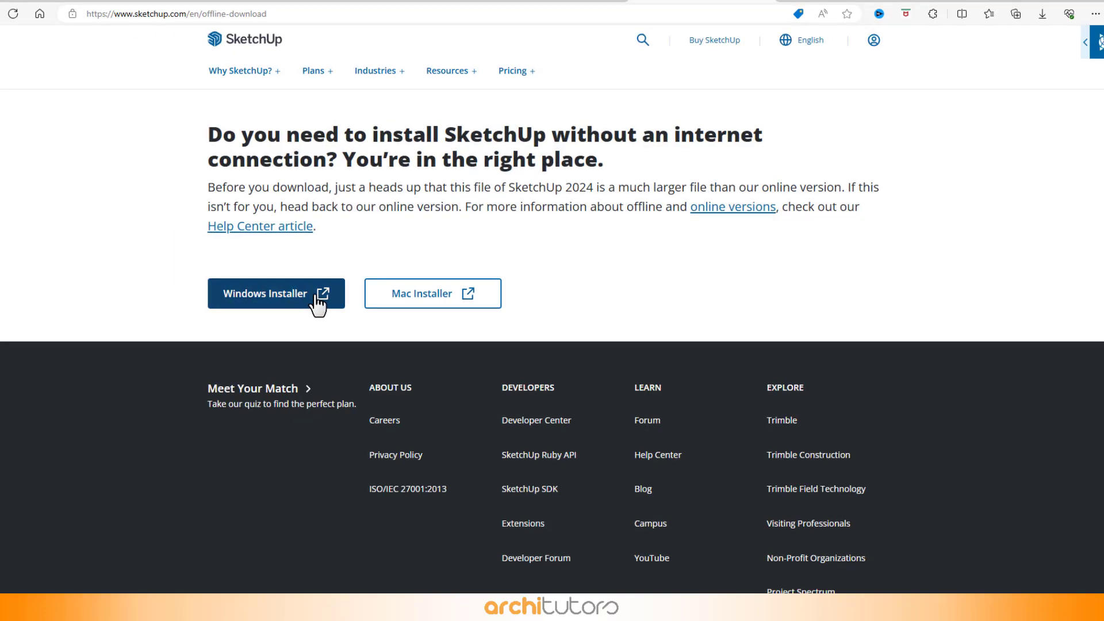
pyautogui.click(276, 294)
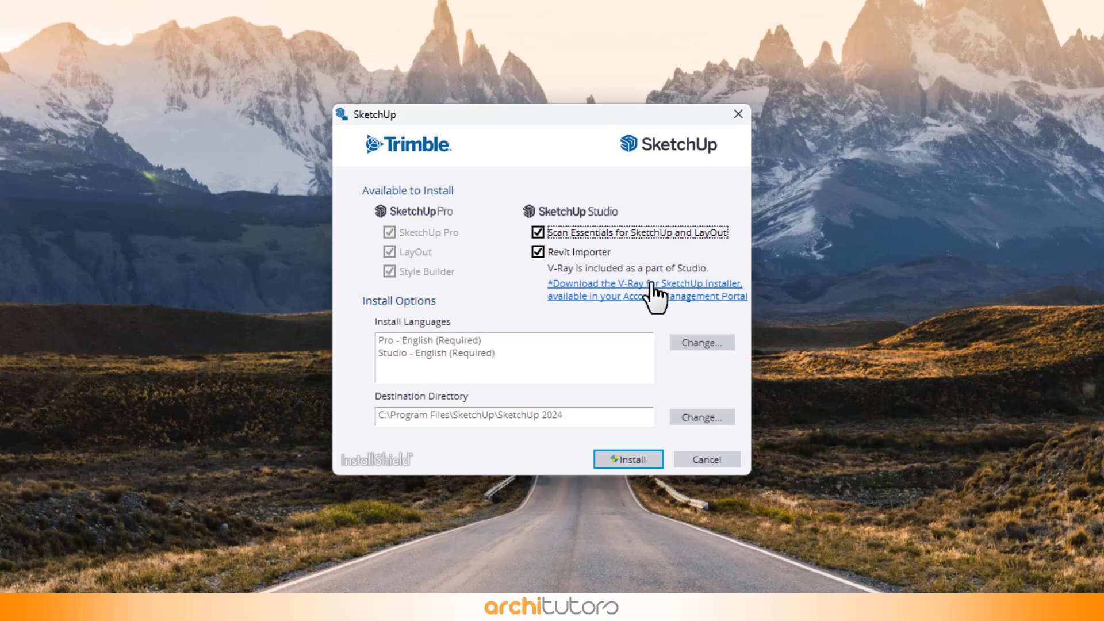
pyautogui.click(627, 459)
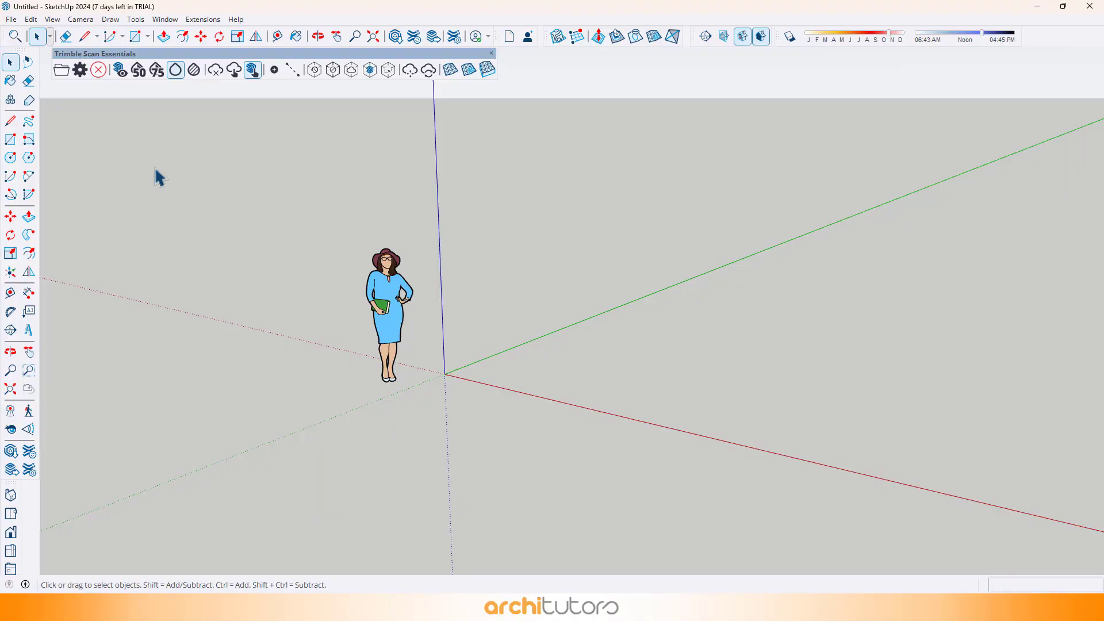
# Import rac_basic_sample_project.rvt via File > Import with the Revit File (*.rvt) filter.
pyautogui.click(10, 19)
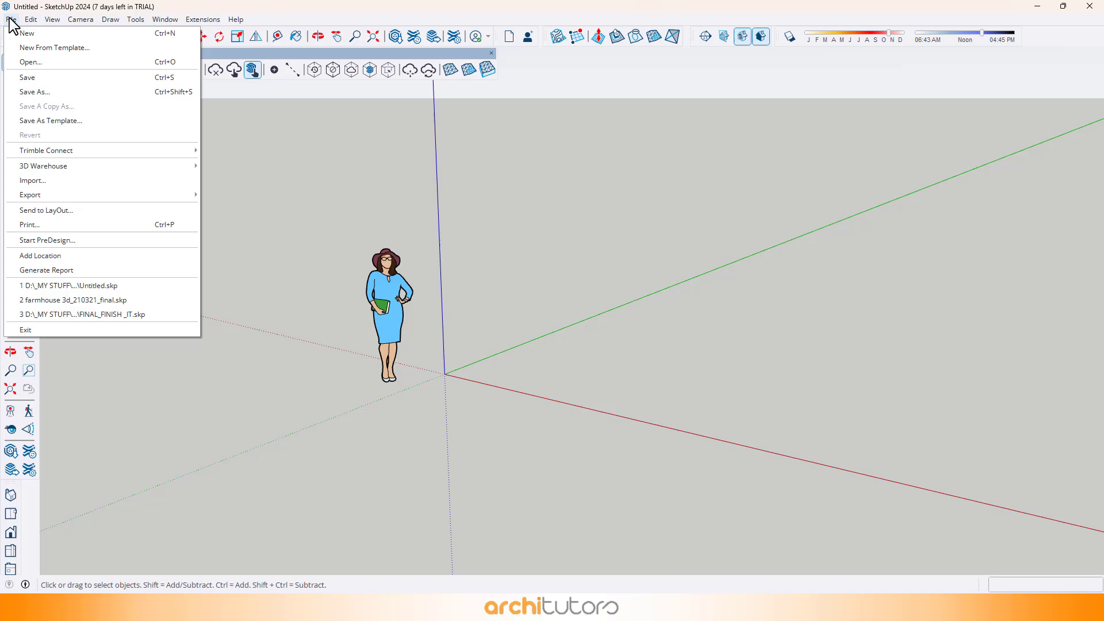
pyautogui.moveTo(30, 194)
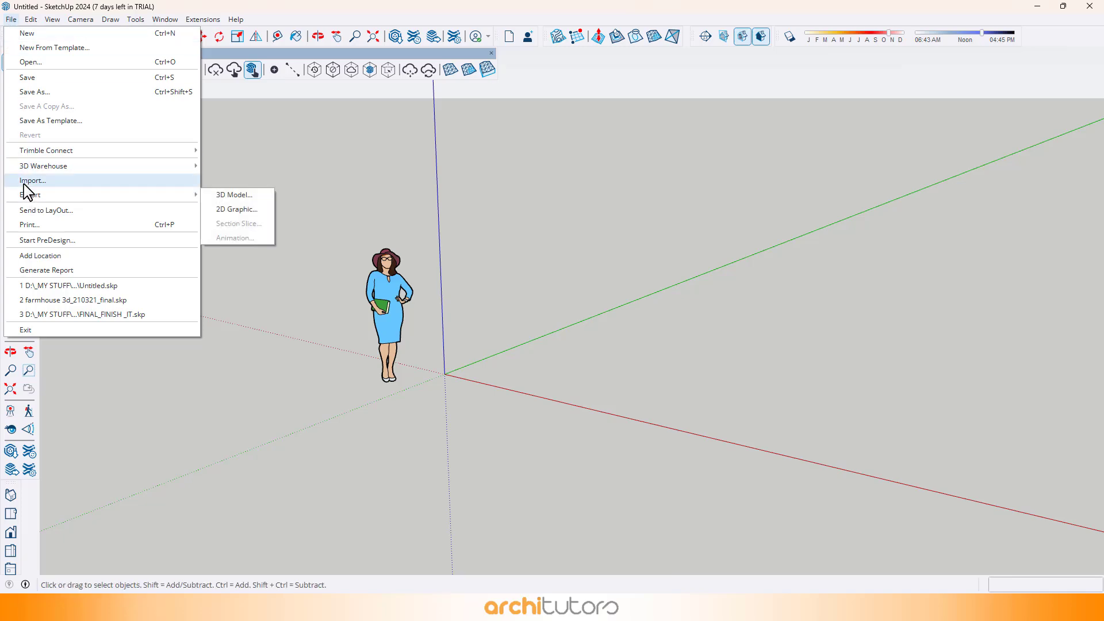
pyautogui.click(32, 181)
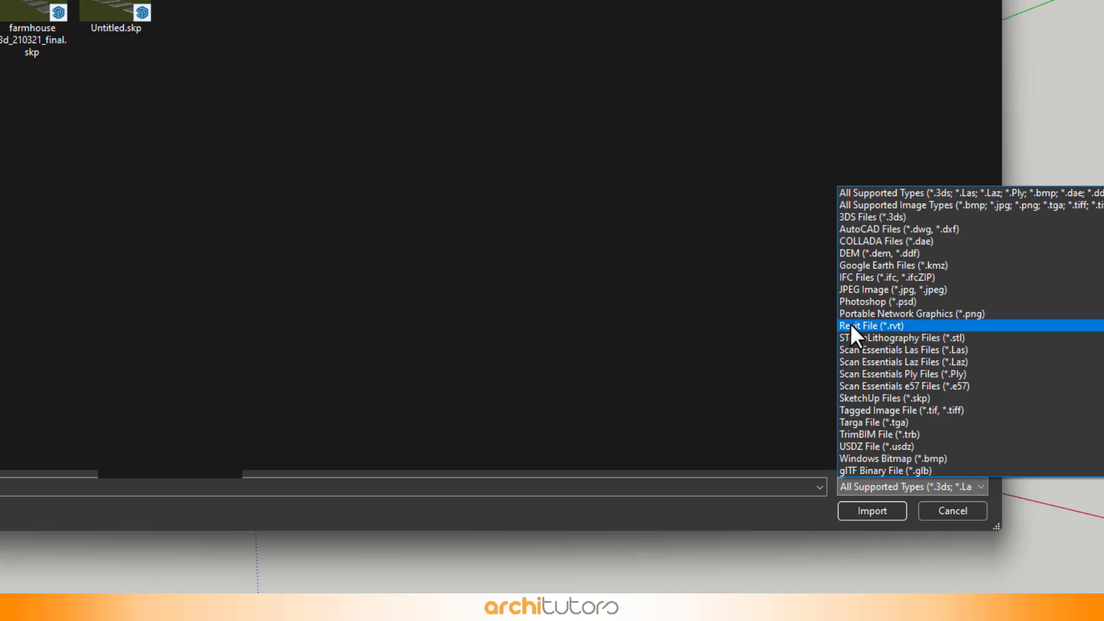
pyautogui.click(872, 326)
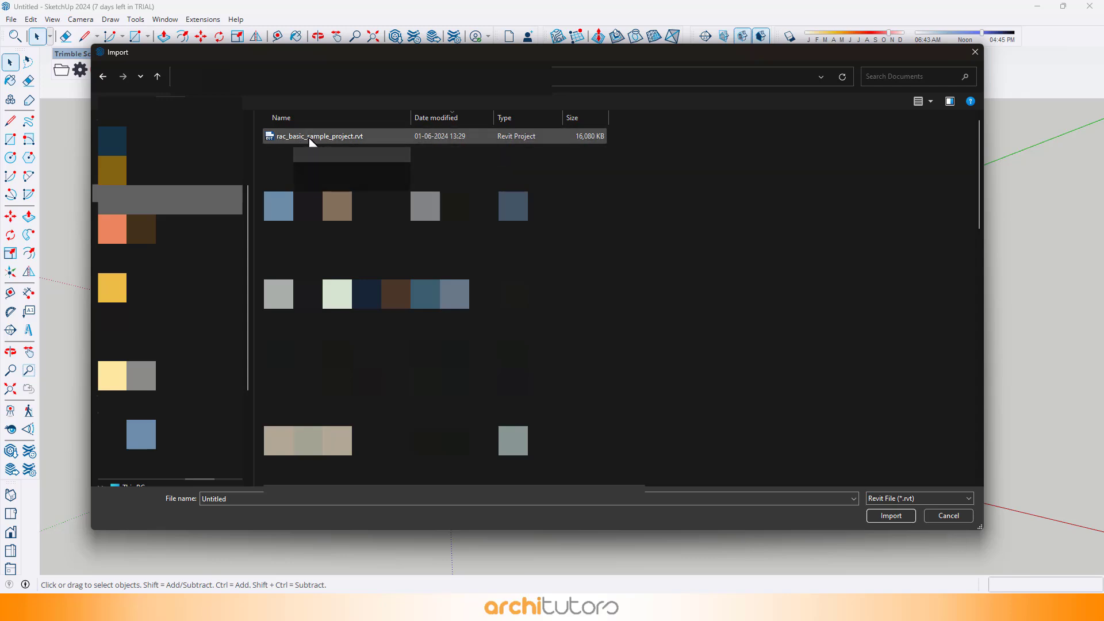
pyautogui.click(890, 515)
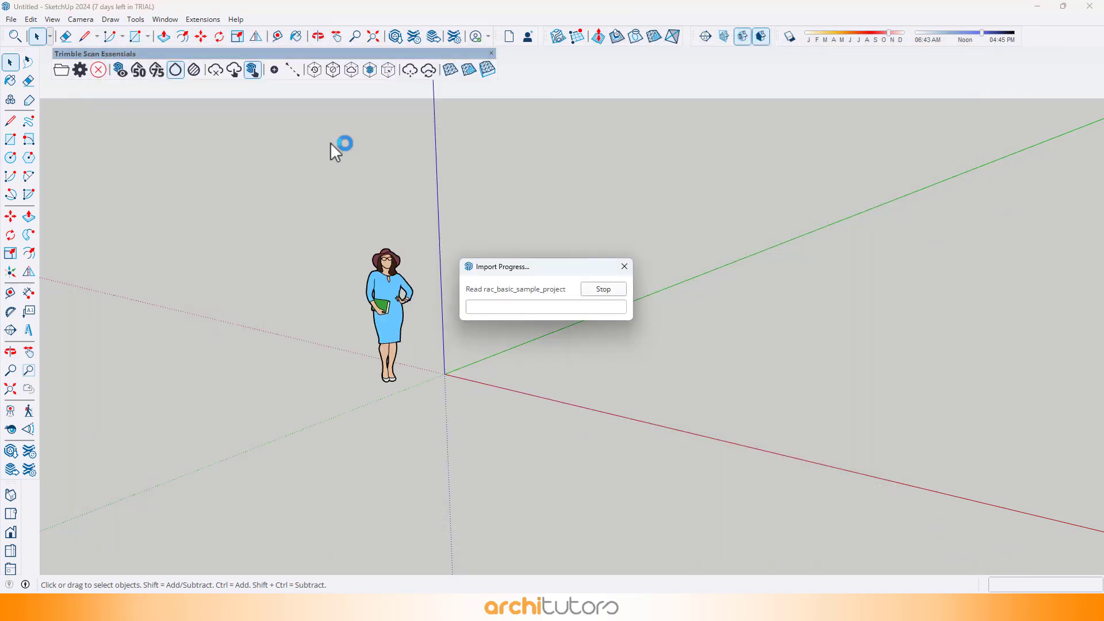
pyautogui.moveTo(525, 282)
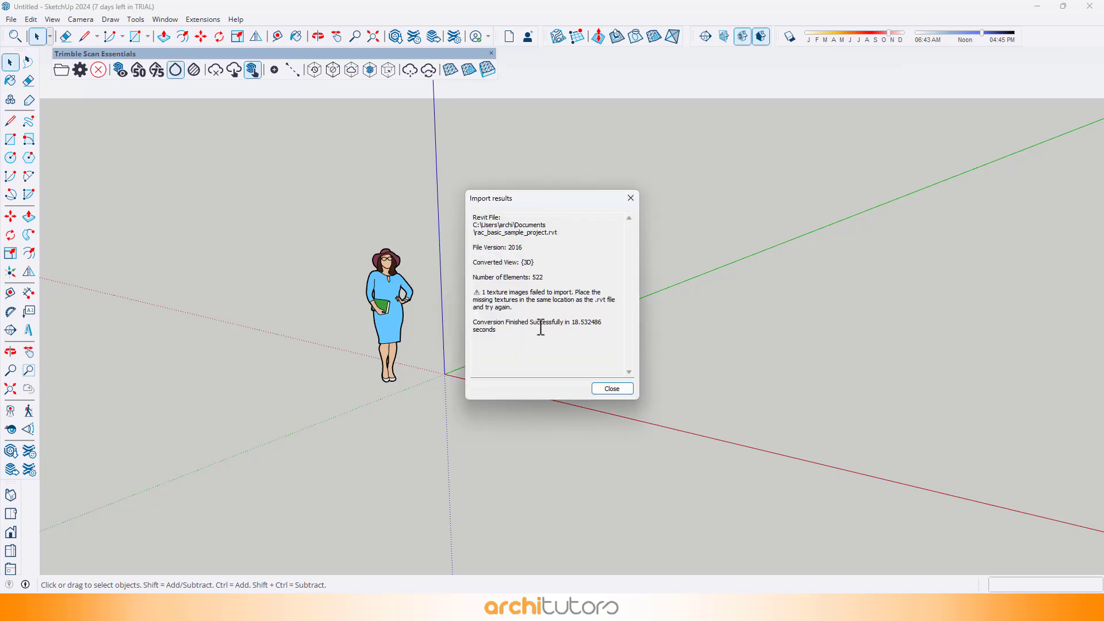
# Dismiss the Import results dialog once the Revit house conversion completes.
pyautogui.click(609, 388)
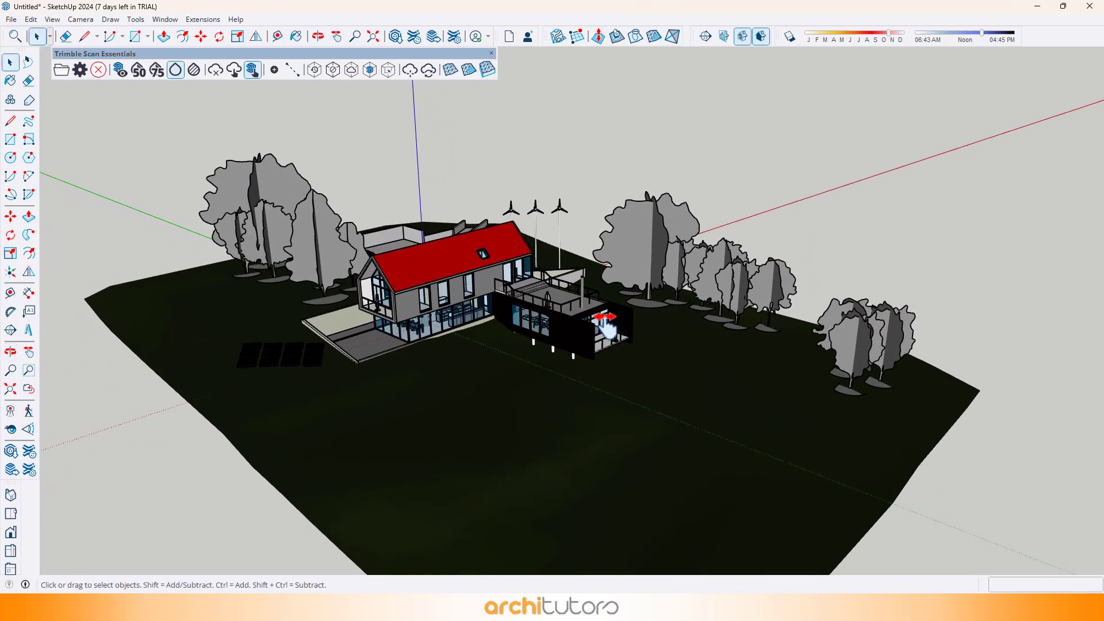
# Collapse the Materials panel and expand the Outliner to show the imported house's component list.
pyautogui.click(296, 35)
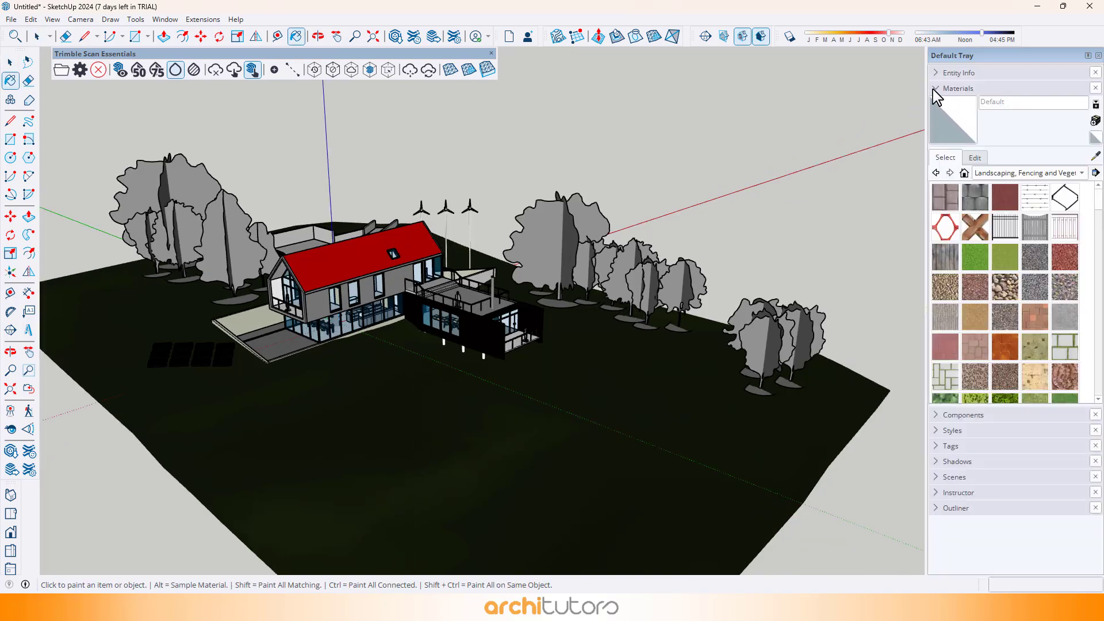
pyautogui.click(936, 88)
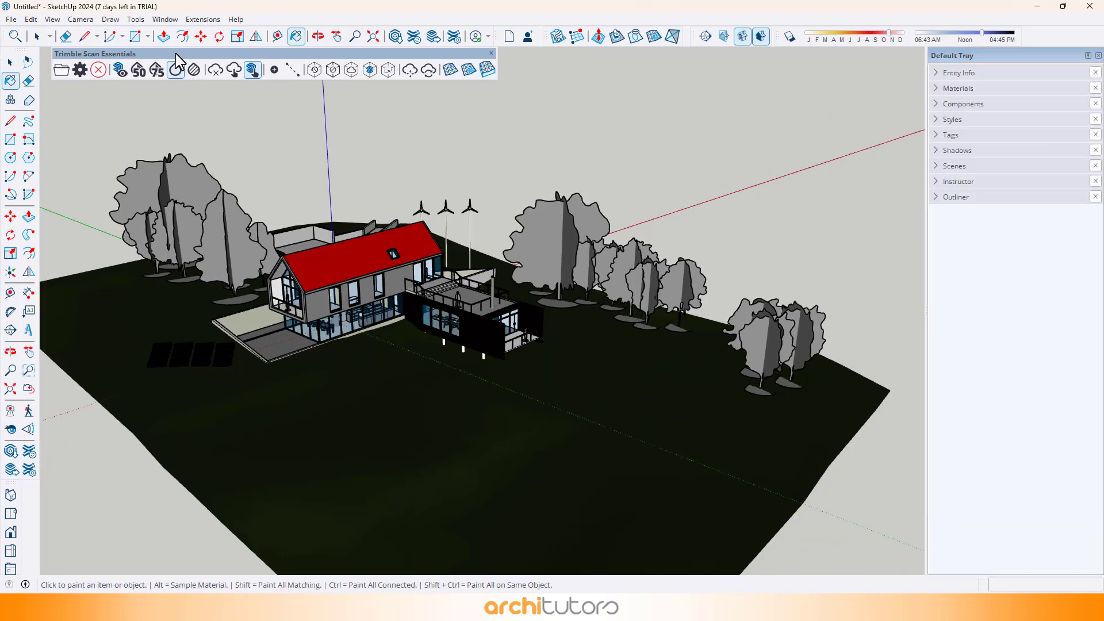
pyautogui.click(164, 19)
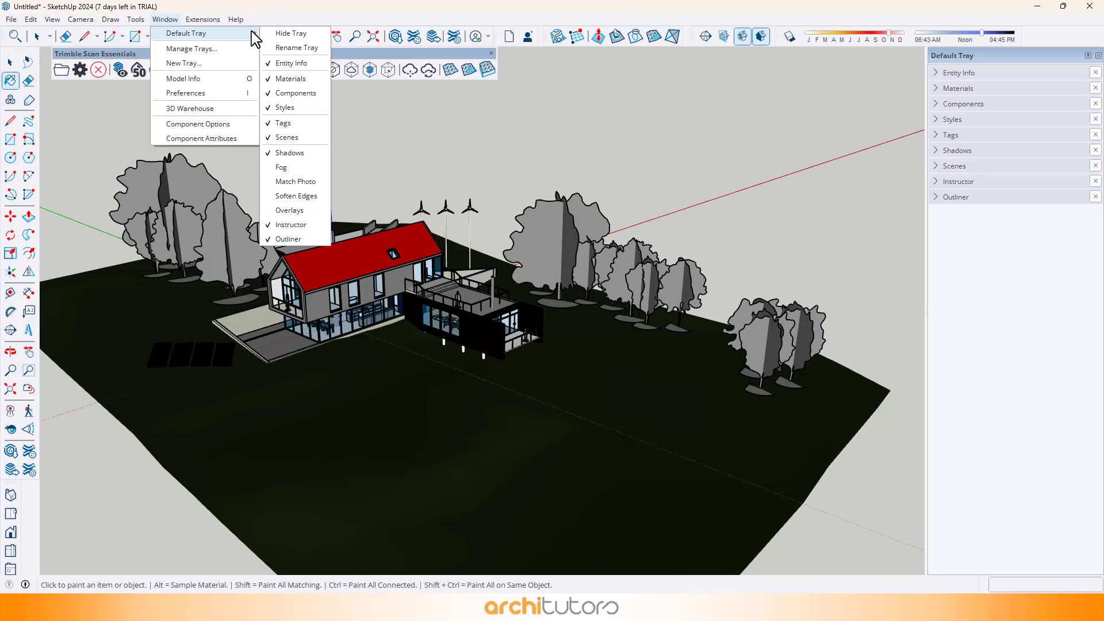
pyautogui.moveTo(335, 252)
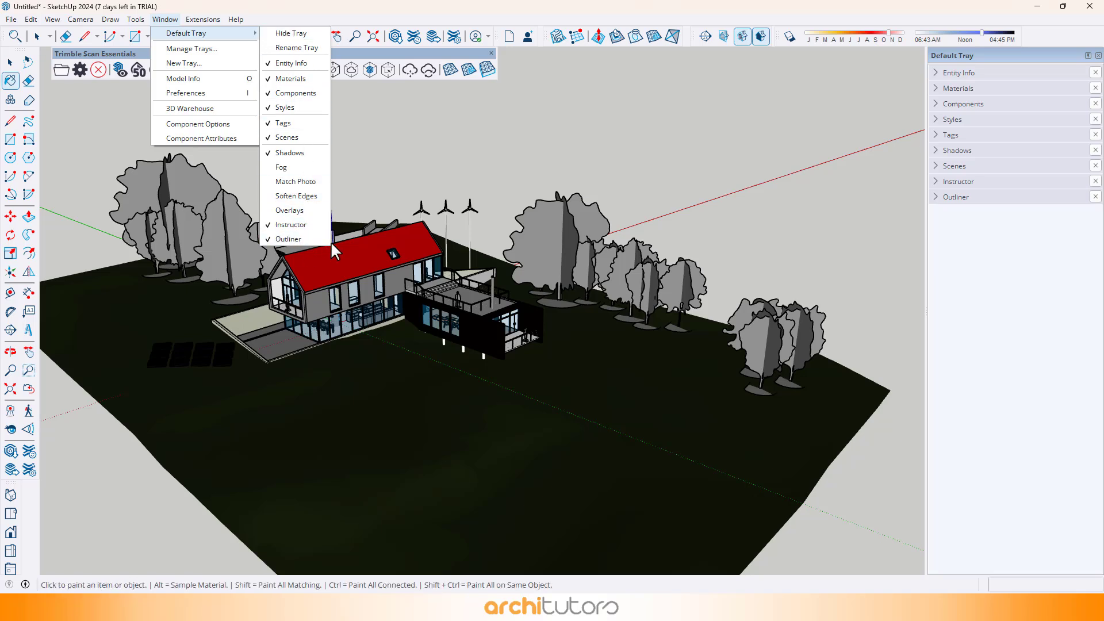
pyautogui.click(956, 197)
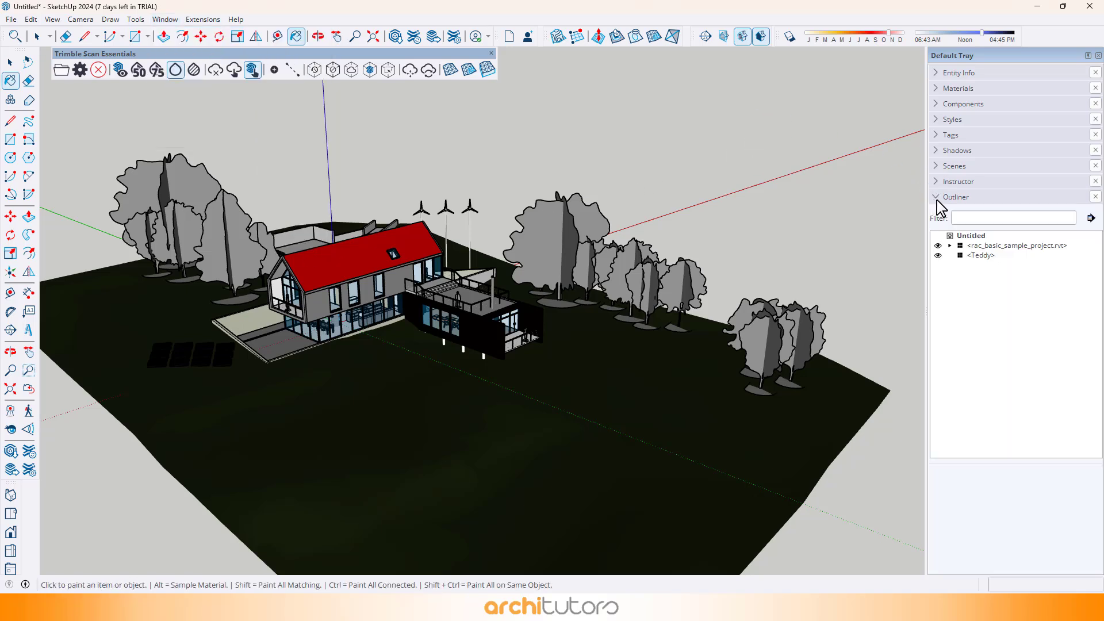
pyautogui.click(1015, 245)
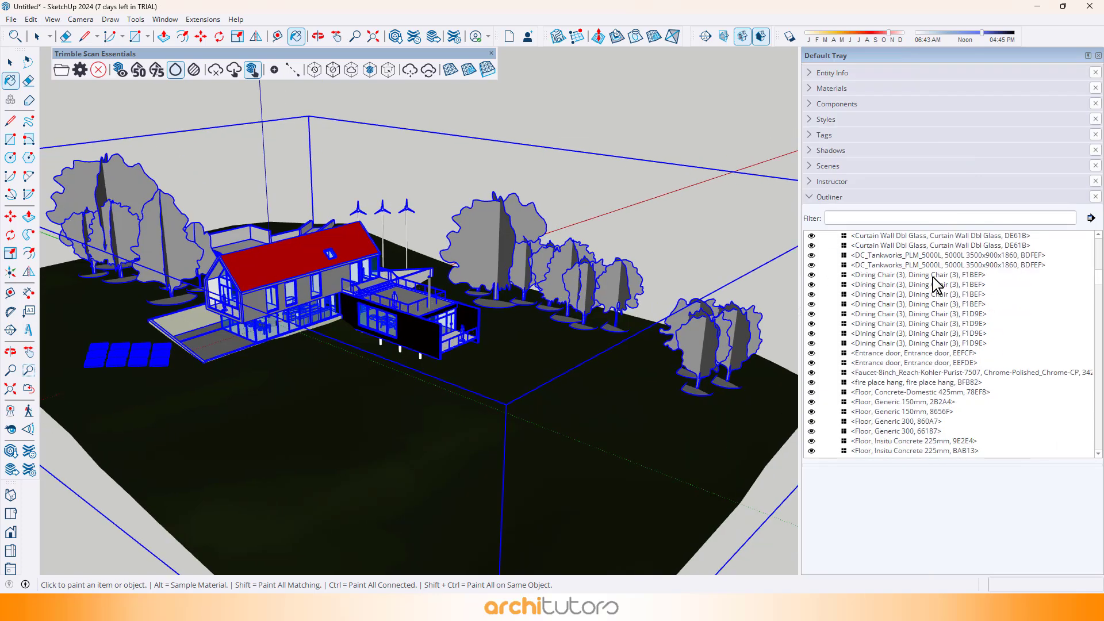
# Review the Revit element list, collapse the rac_basic_sample_project.rvt node and close the Outliner.
pyautogui.scroll(-3)
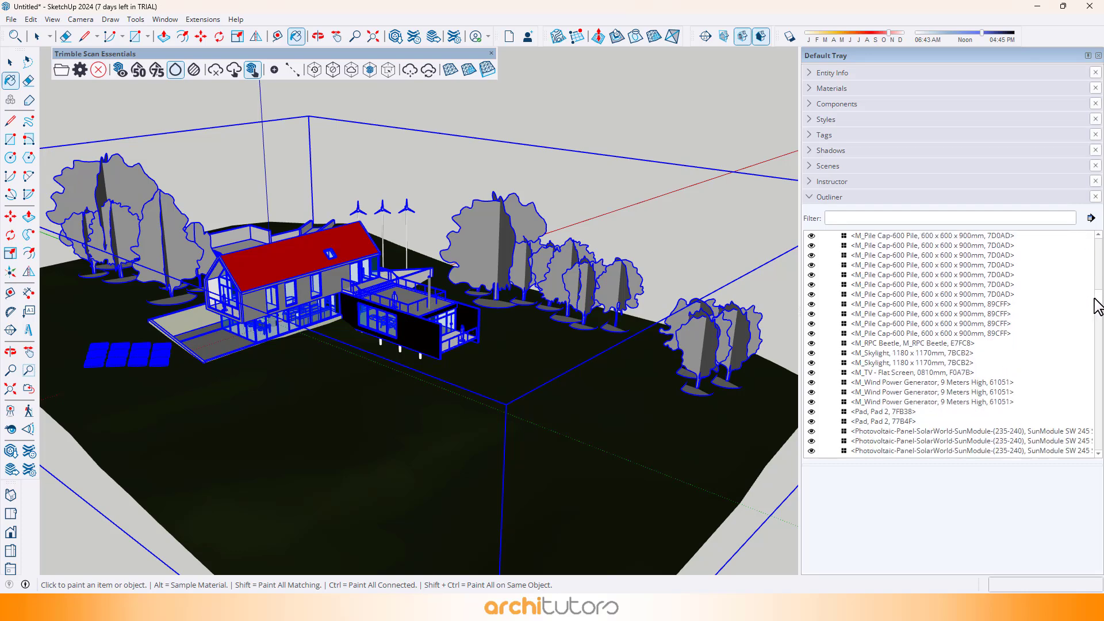
pyautogui.scroll(-3)
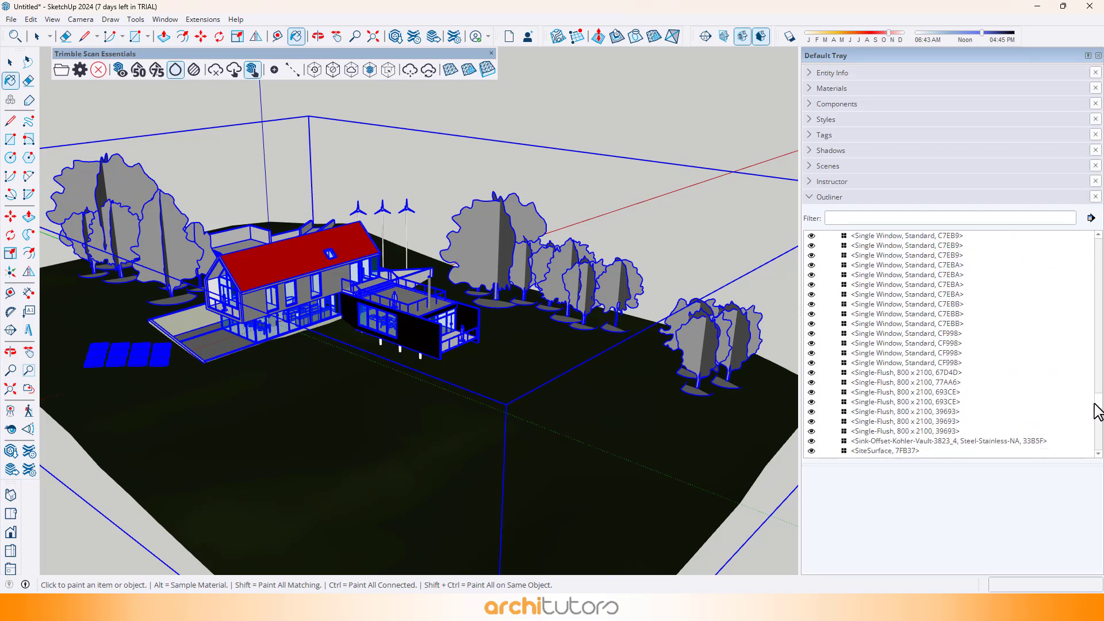
pyautogui.scroll(-3)
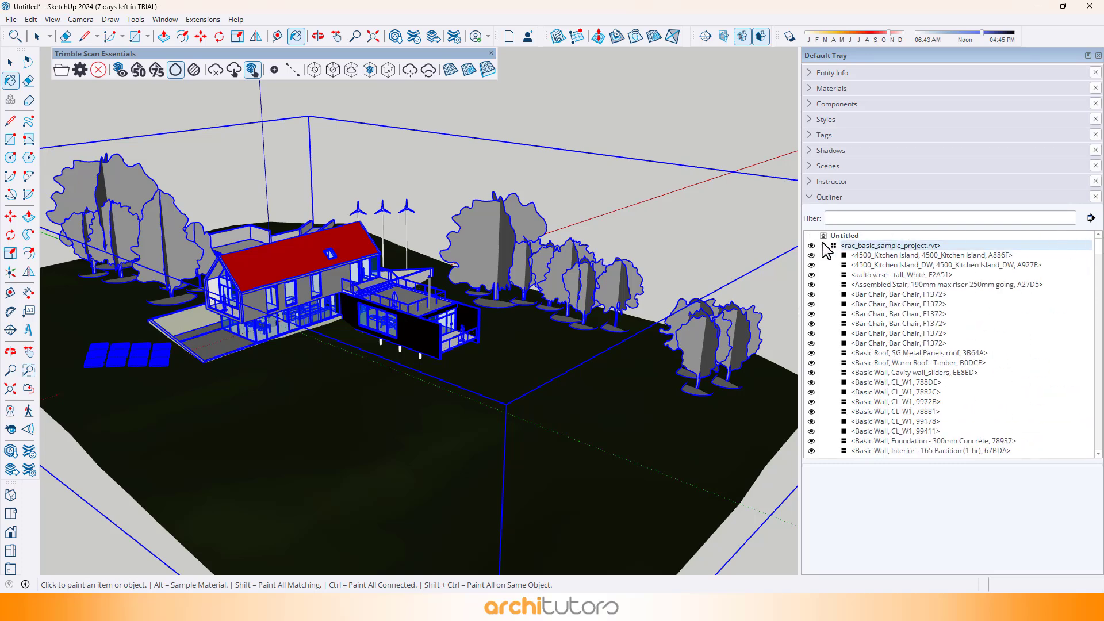
pyautogui.click(824, 245)
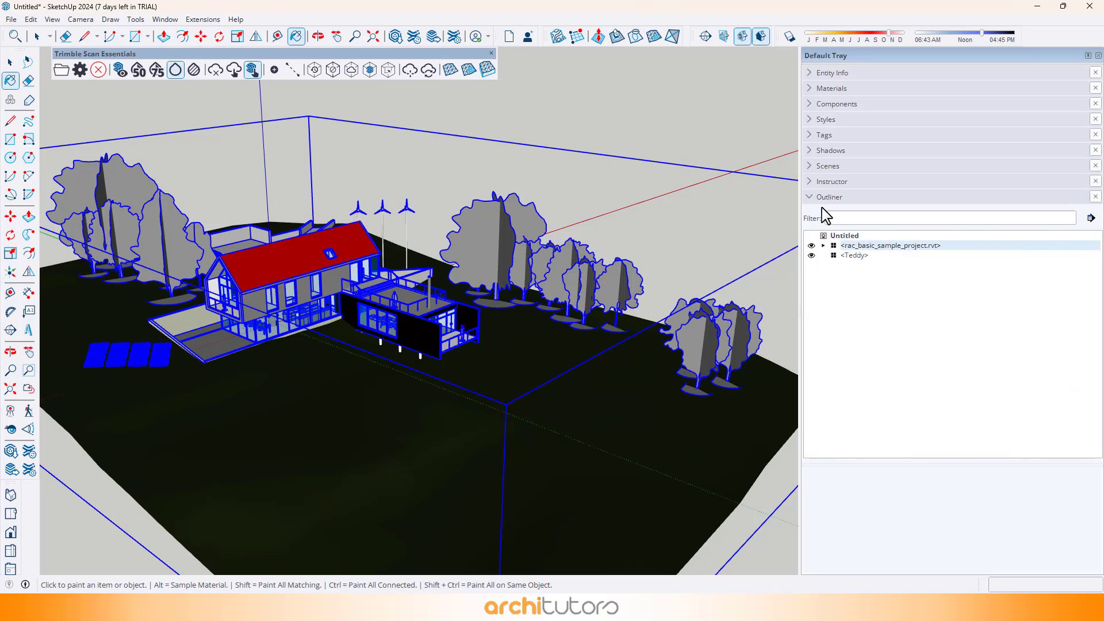
pyautogui.click(829, 197)
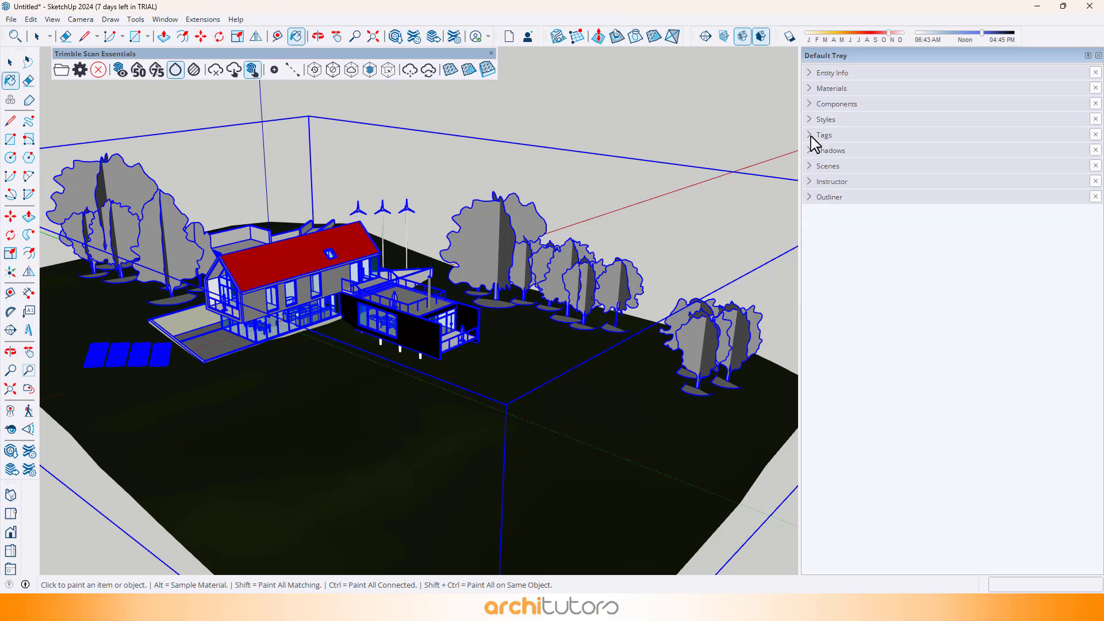
# Review the Tags list of imported Revit categories, then return to the Select tool.
pyautogui.click(822, 134)
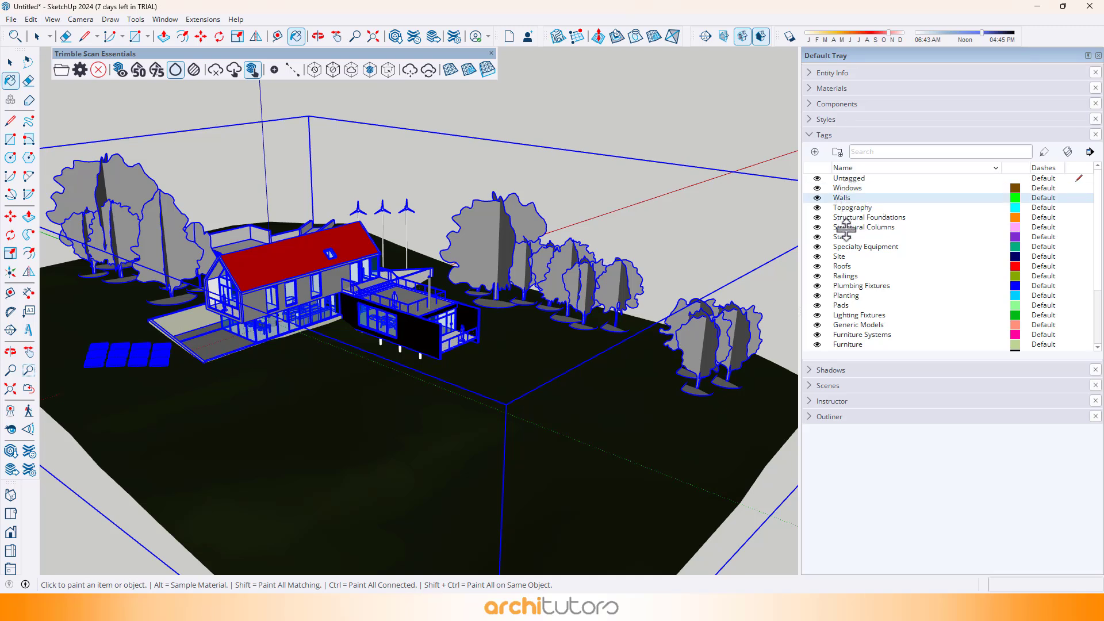
pyautogui.scroll(-3)
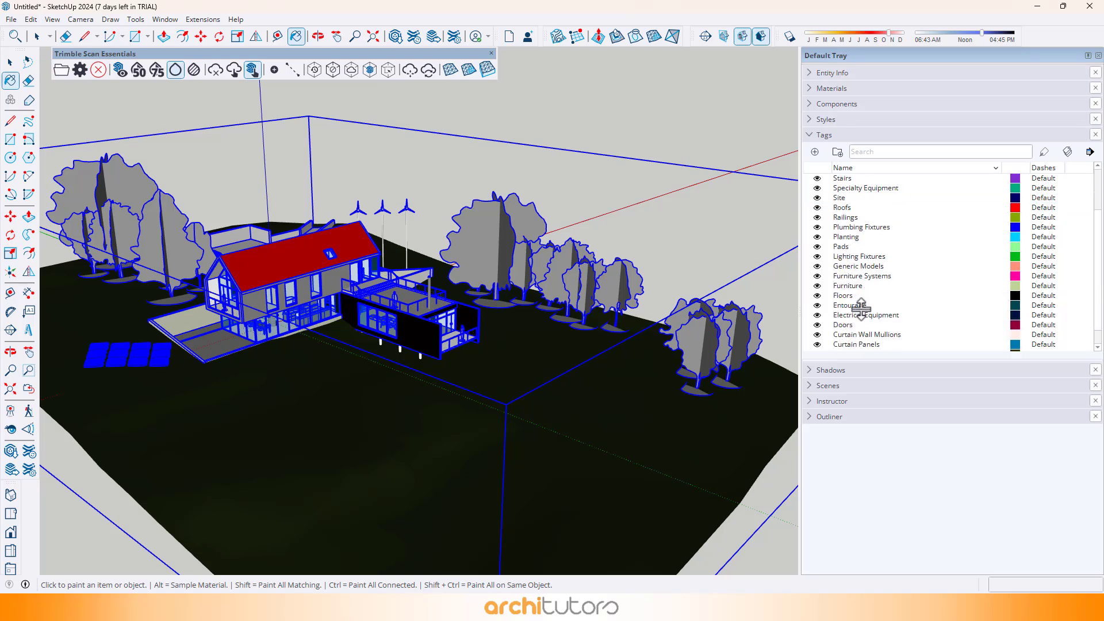
pyautogui.scroll(-3)
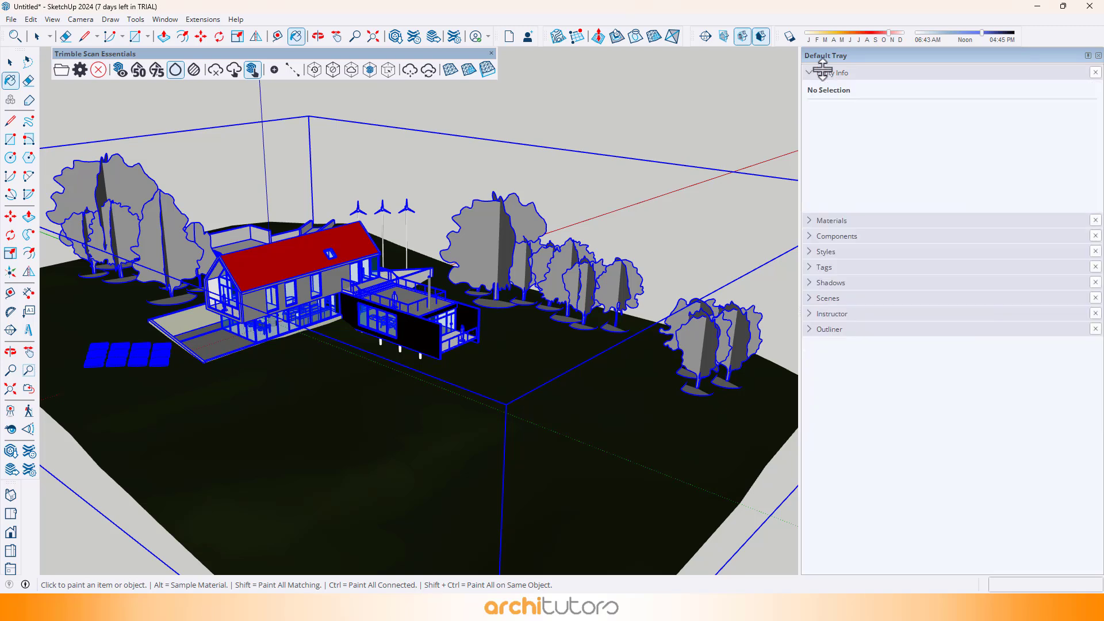
pyautogui.click(40, 37)
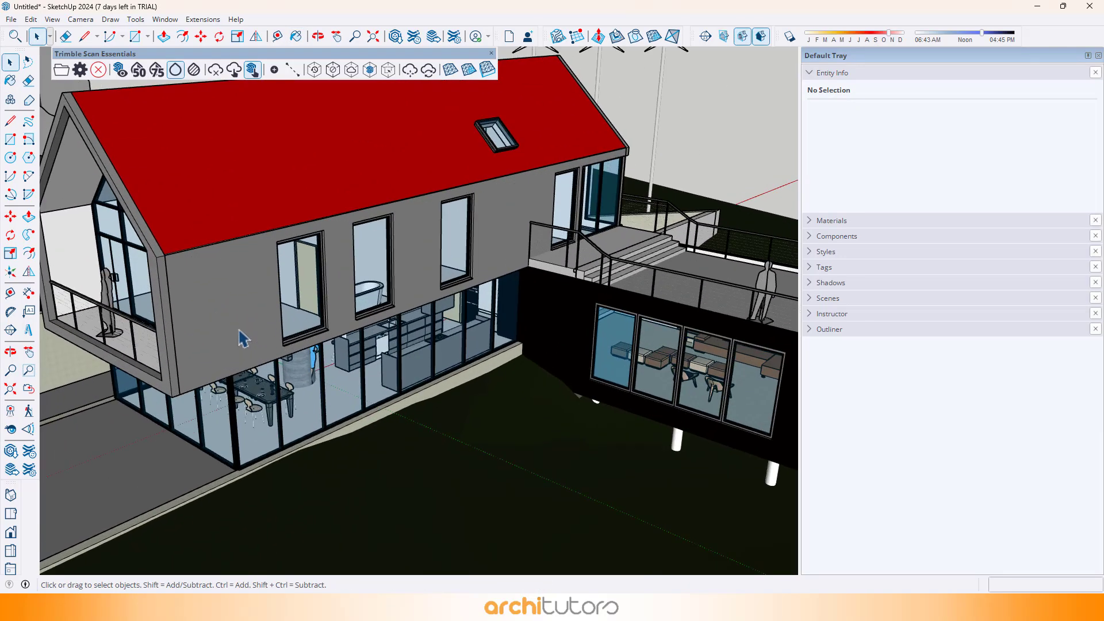
# Select the upper exterior wall, read its Walls definition in Entity Info, and show the Tags list.
pyautogui.click(240, 338)
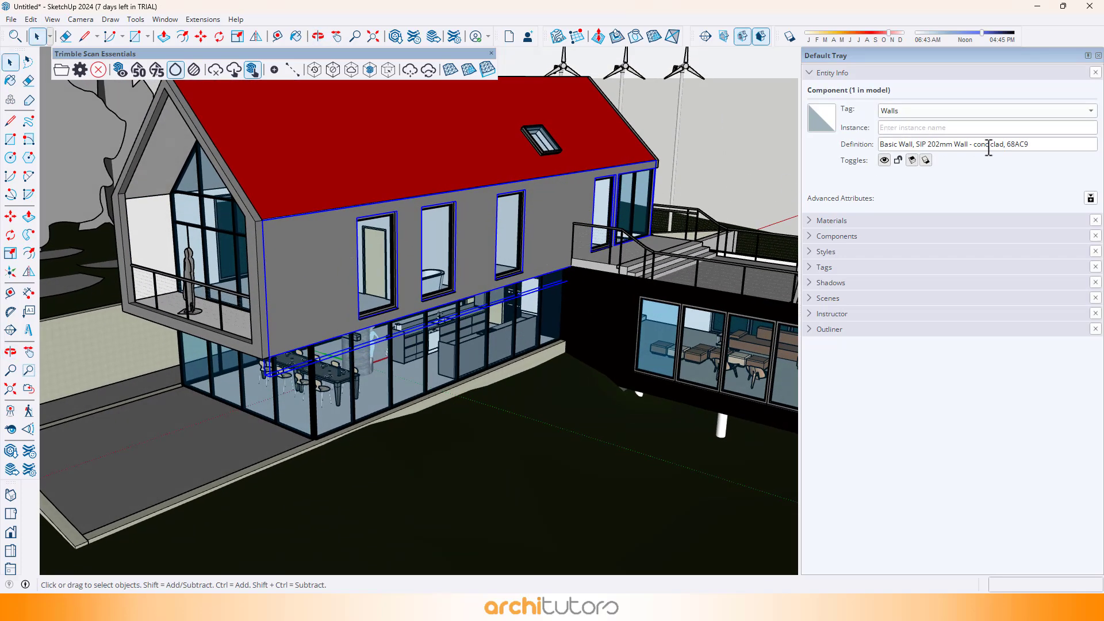
pyautogui.click(986, 145)
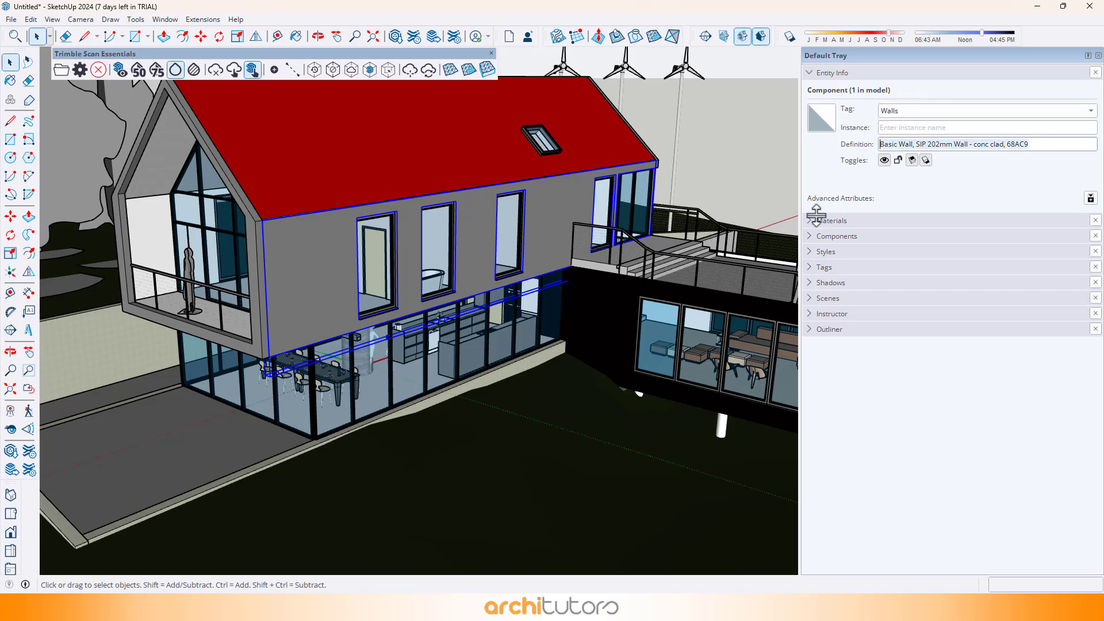
pyautogui.click(822, 267)
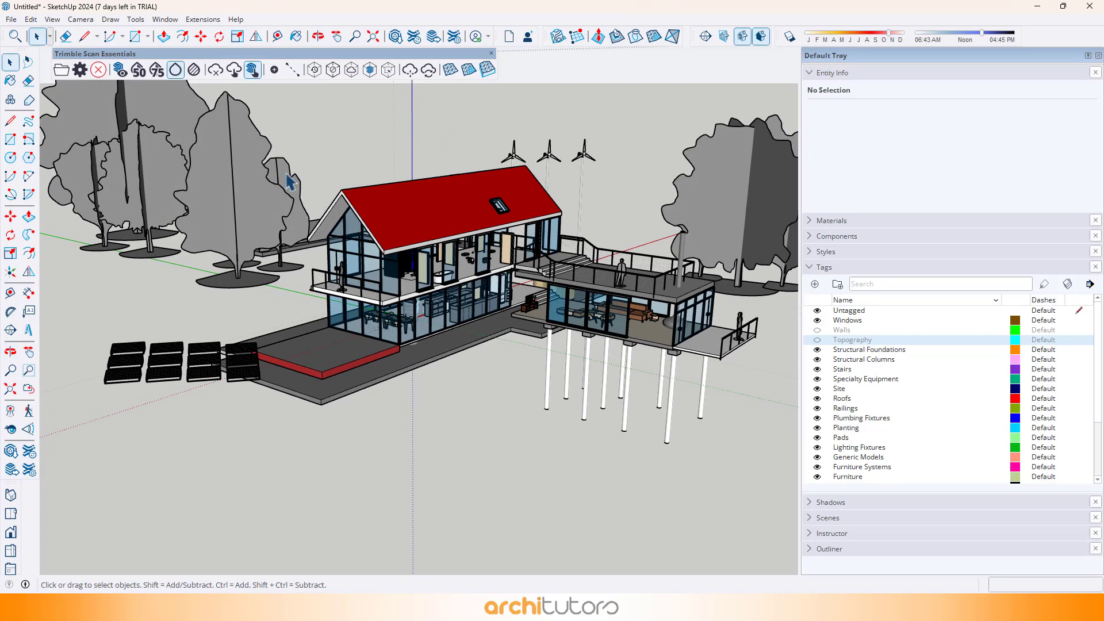
pyautogui.click(52, 19)
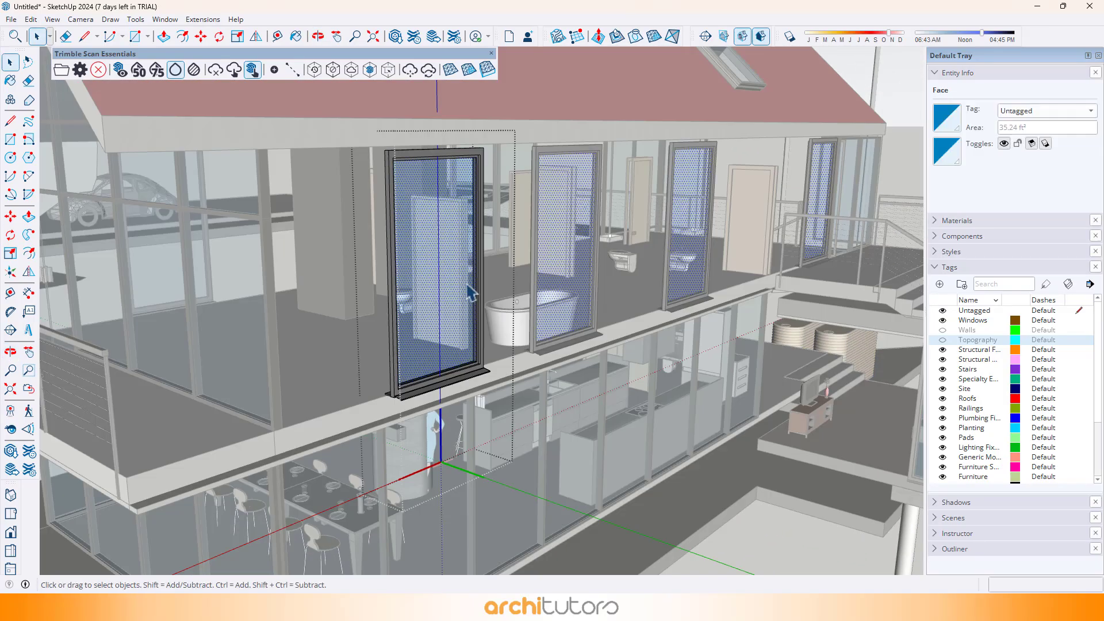
pyautogui.click(165, 35)
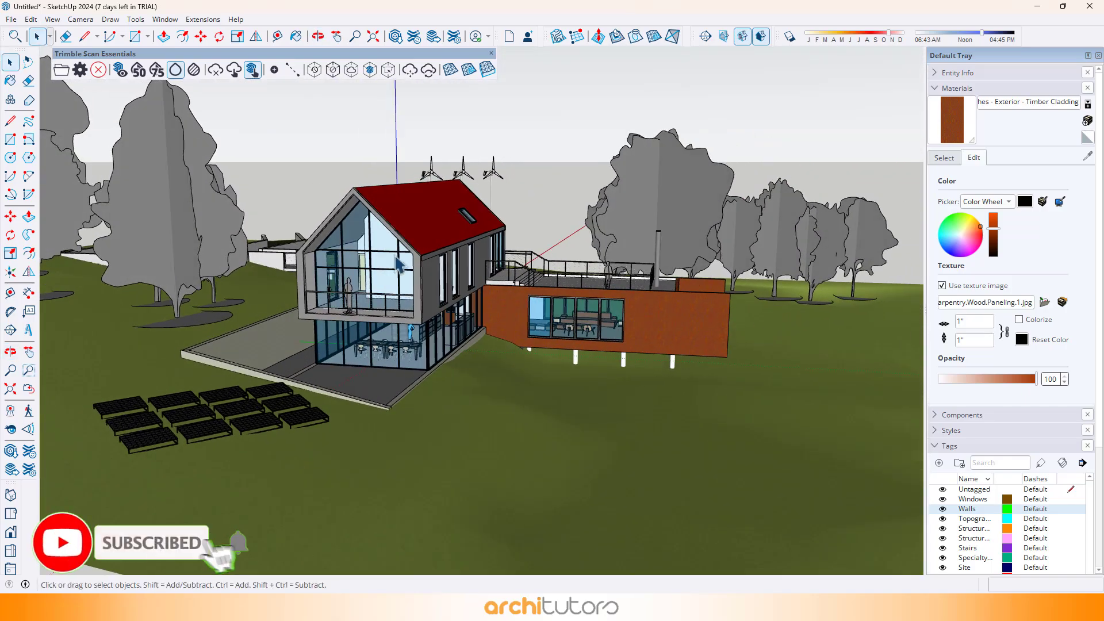
# Orbit the model to view the timber-clad wing from the side.
pyautogui.moveTo(395, 265); pyautogui.dragTo(363, 292)
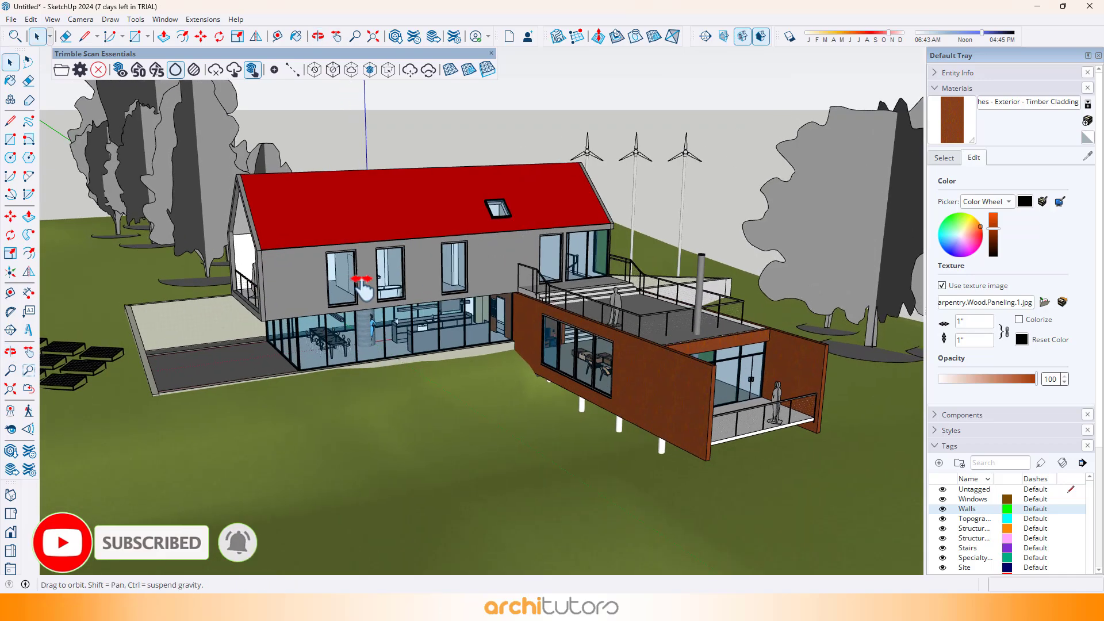